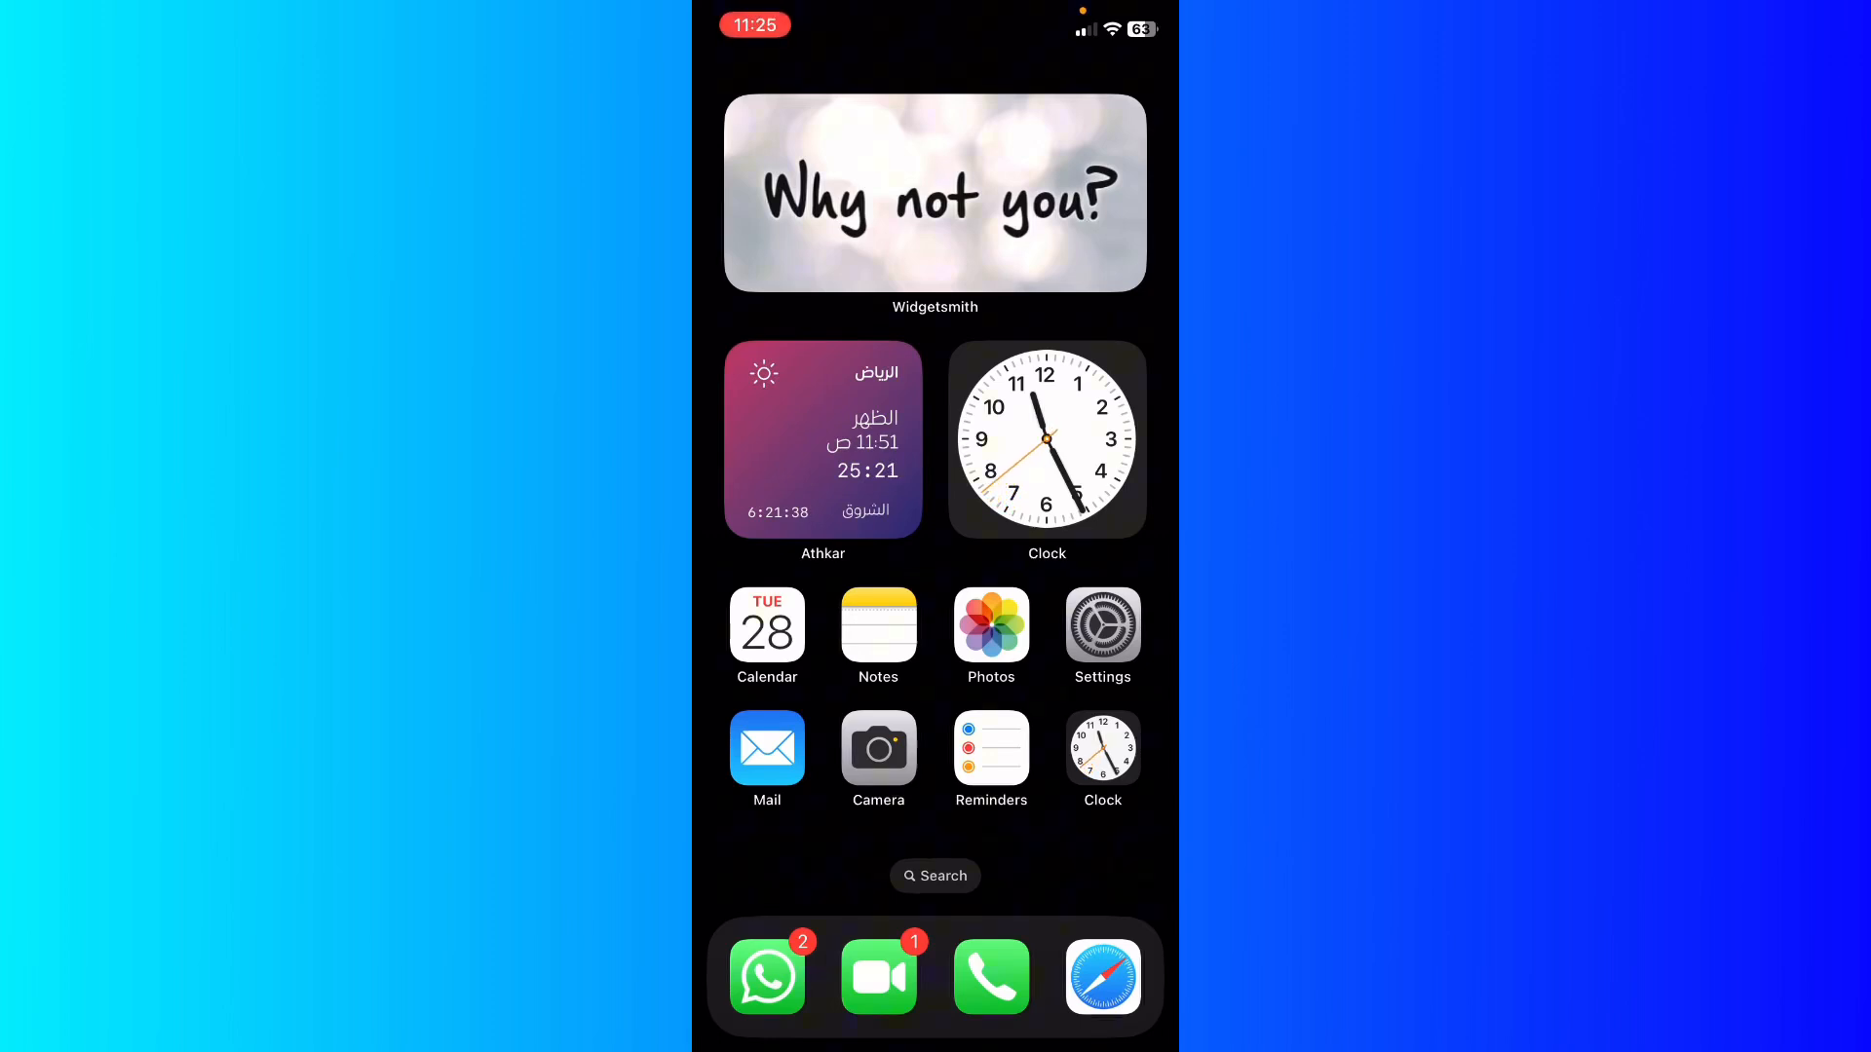
- Launch Photos from the Home Screen to show the 21 May bowling video
left_click(990, 624)
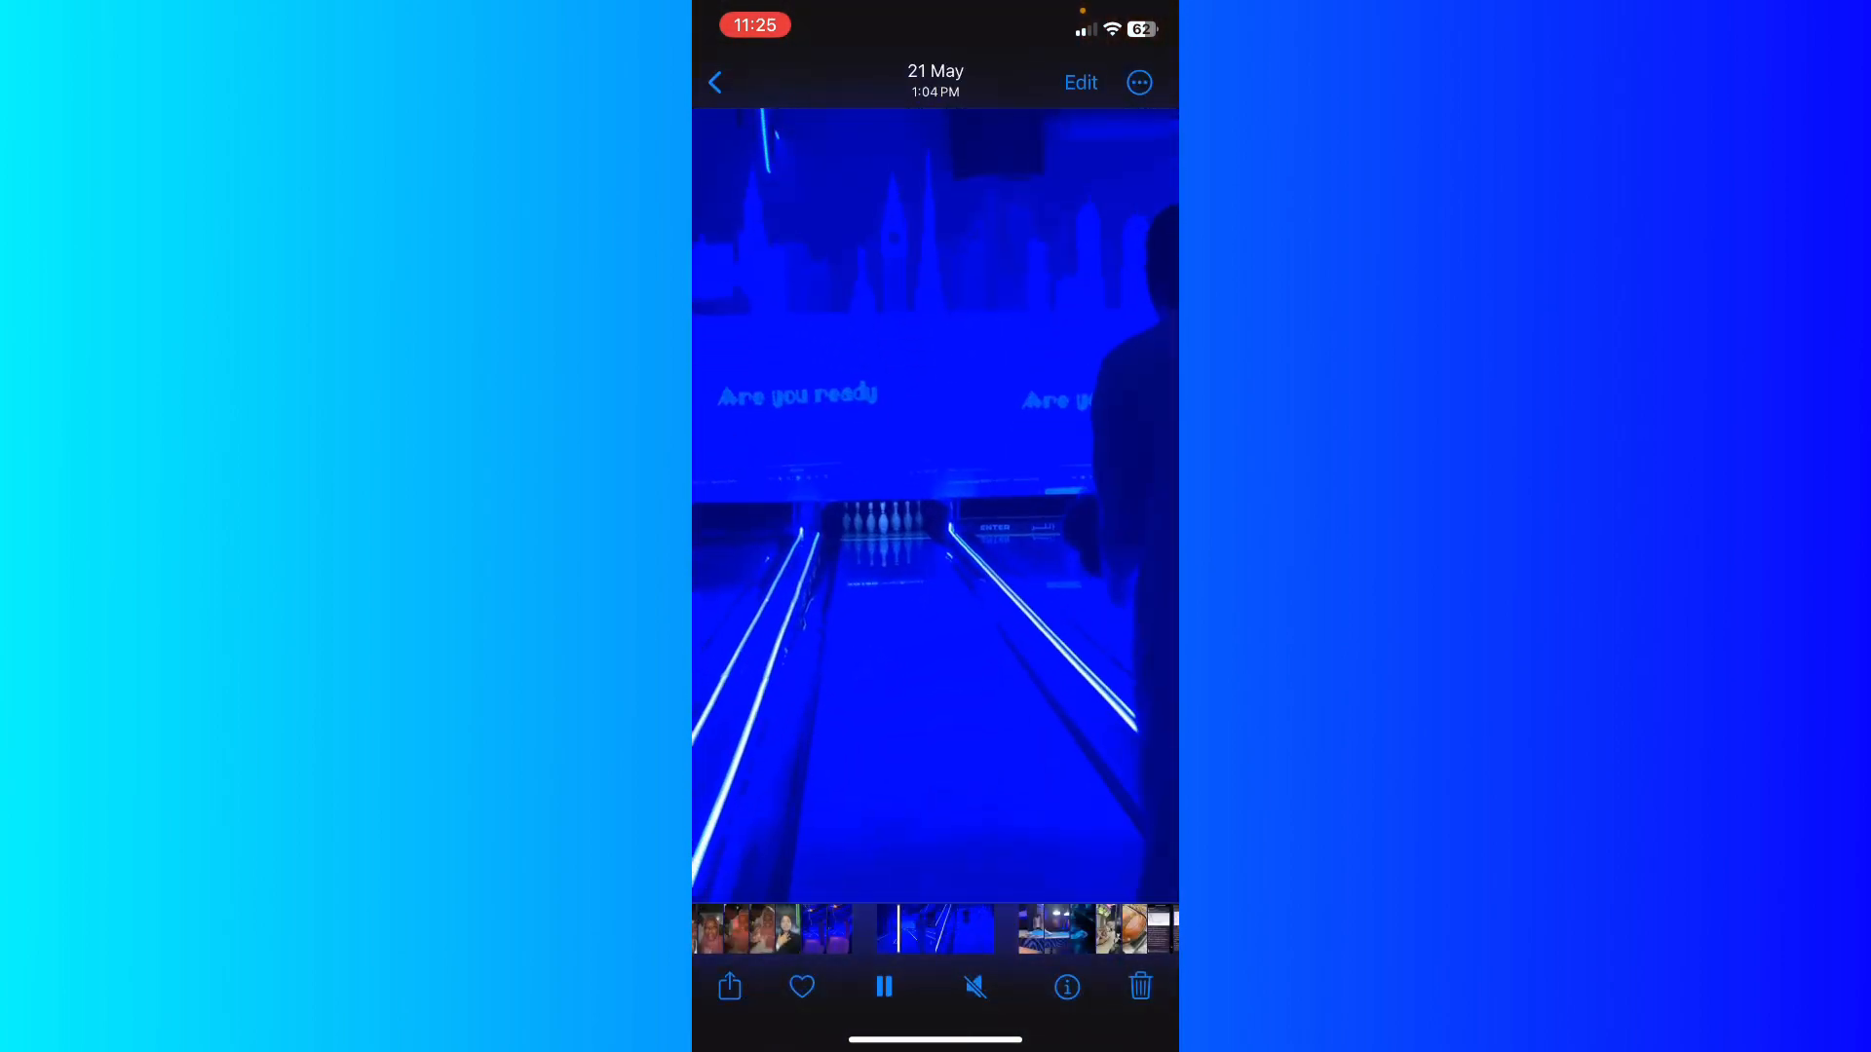
- Hide the bowling video via the ••• menu and confirm Hide Video
left_click(716, 82)
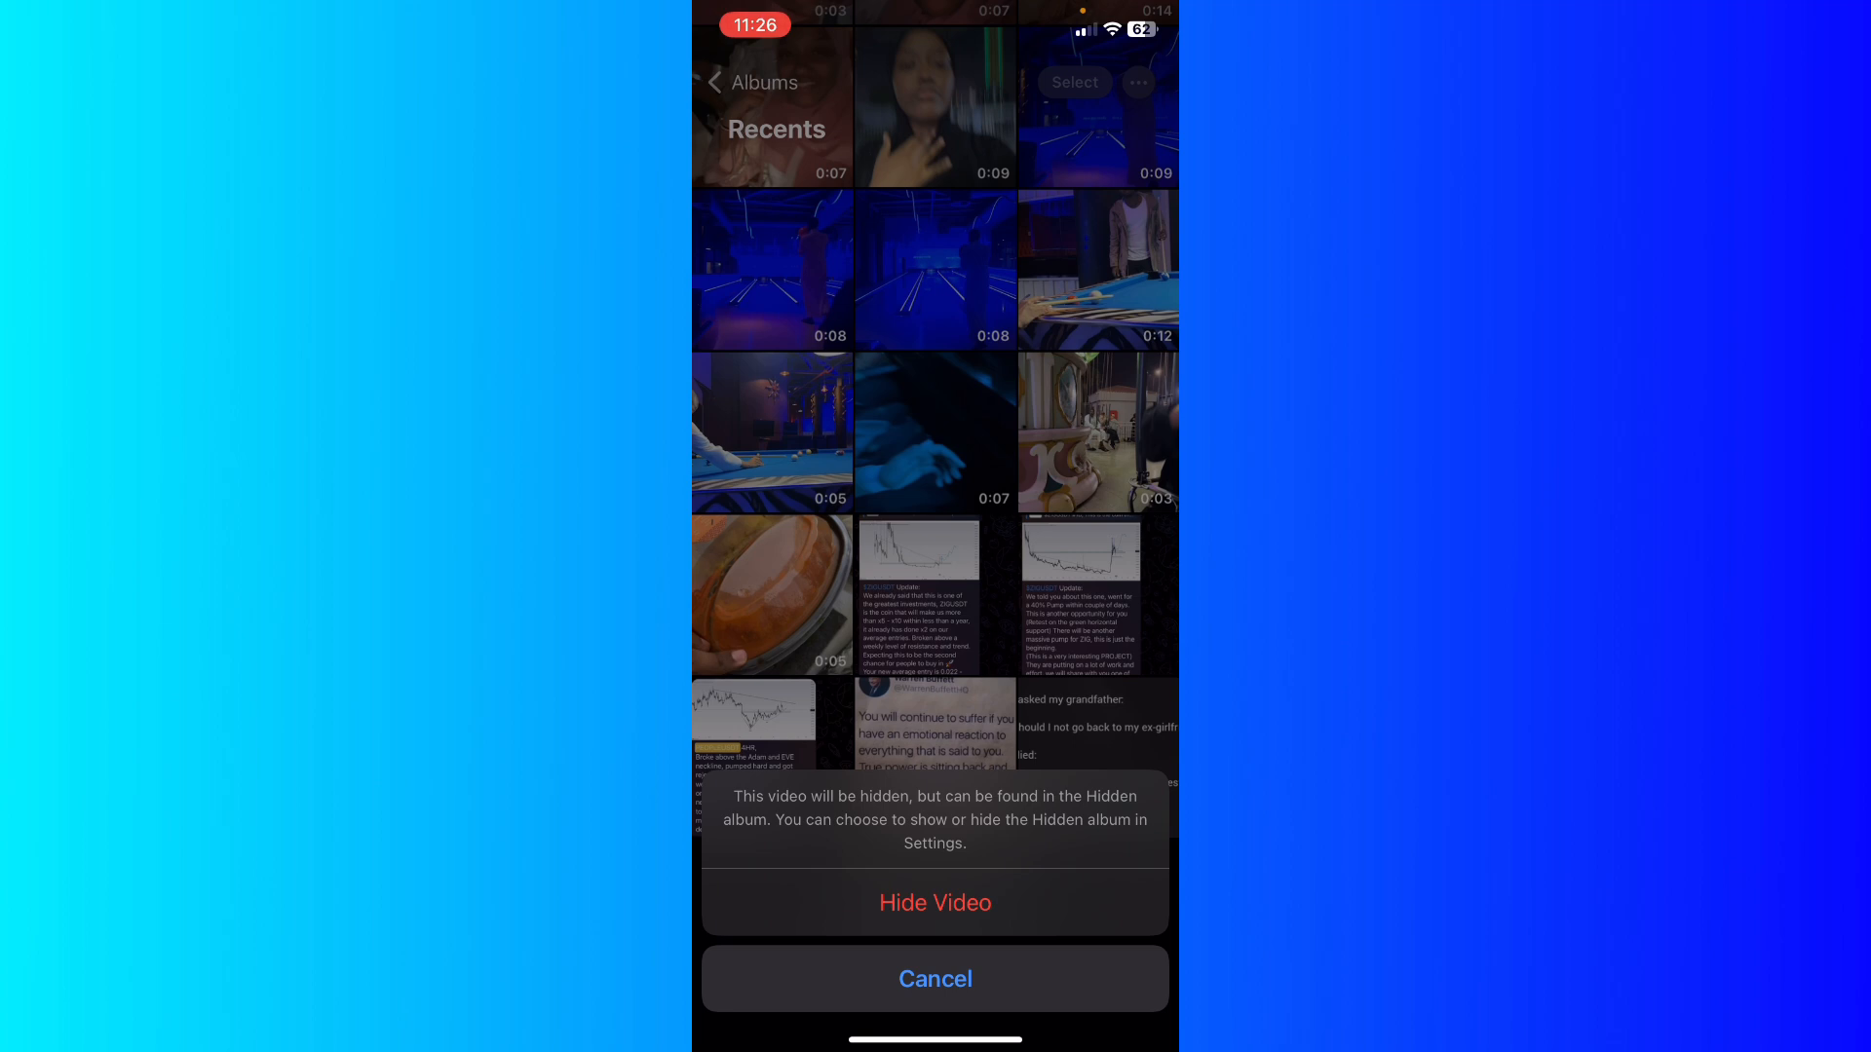
left_click(935, 903)
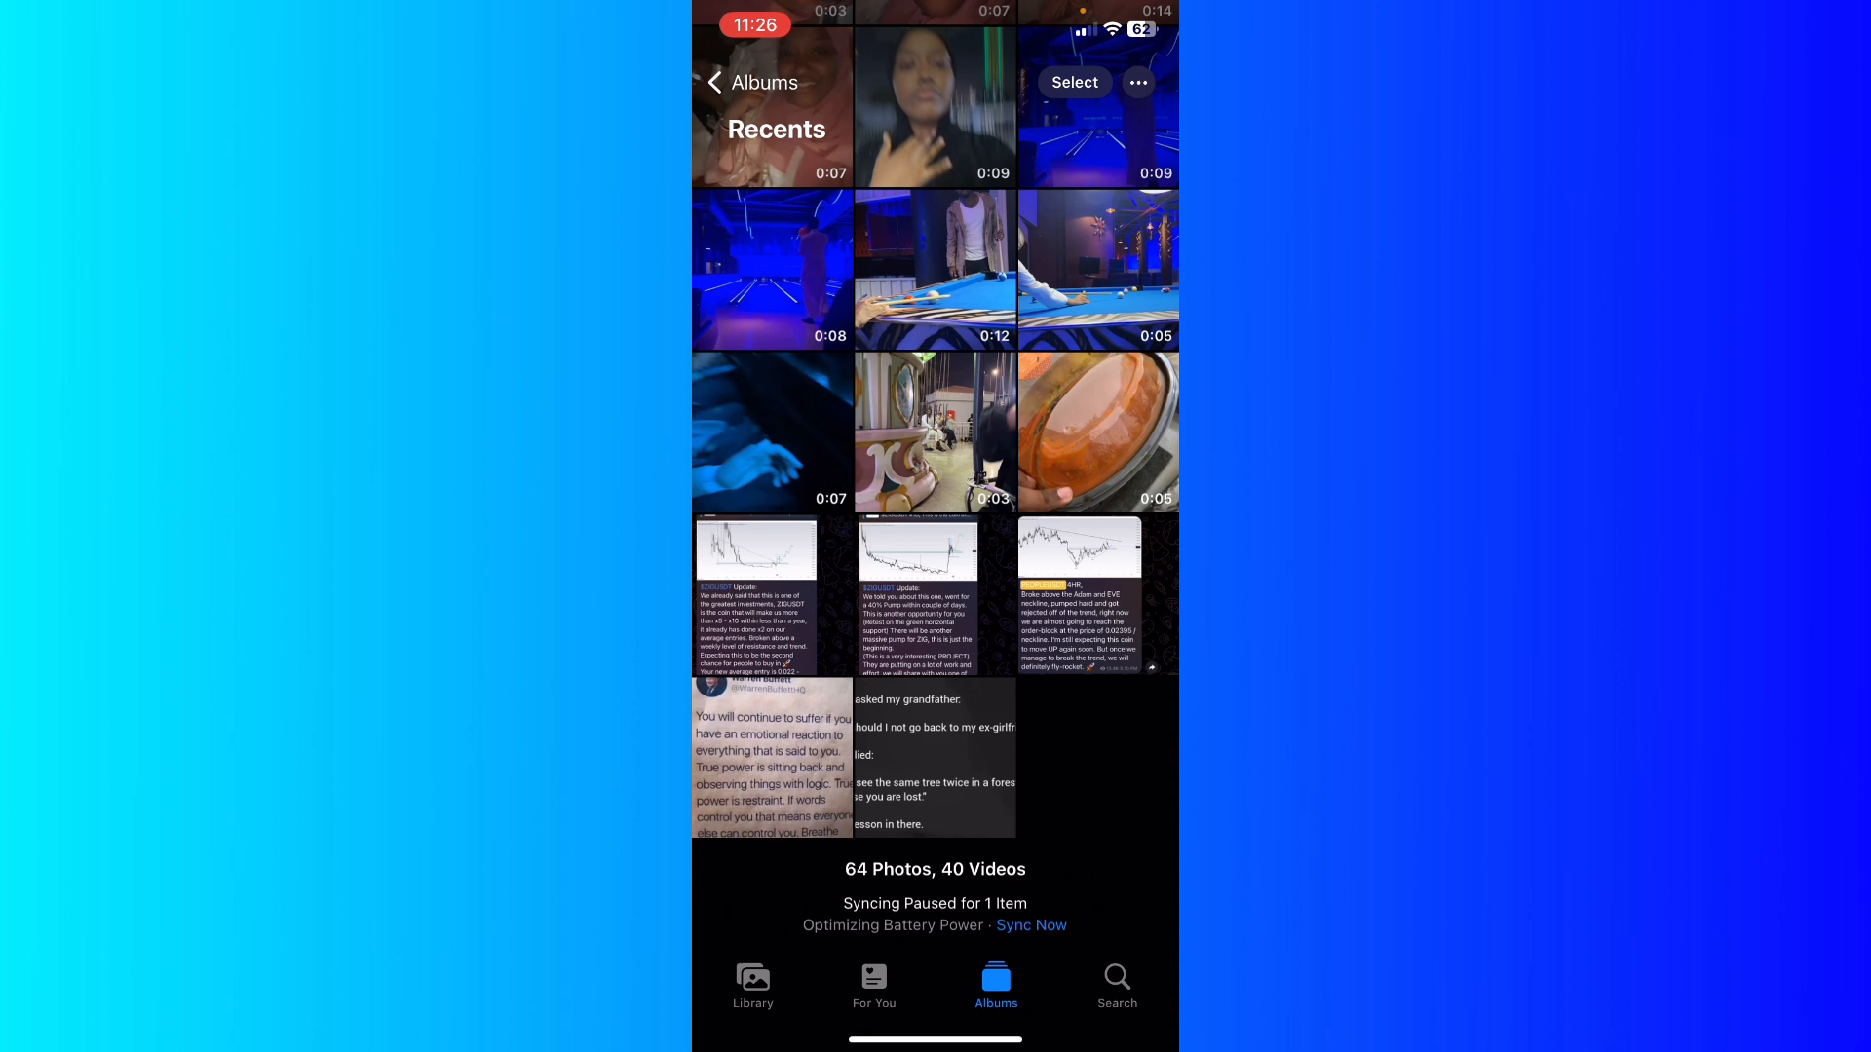
- Return from Recents to the Albums overview and scroll down the list
left_click(752, 82)
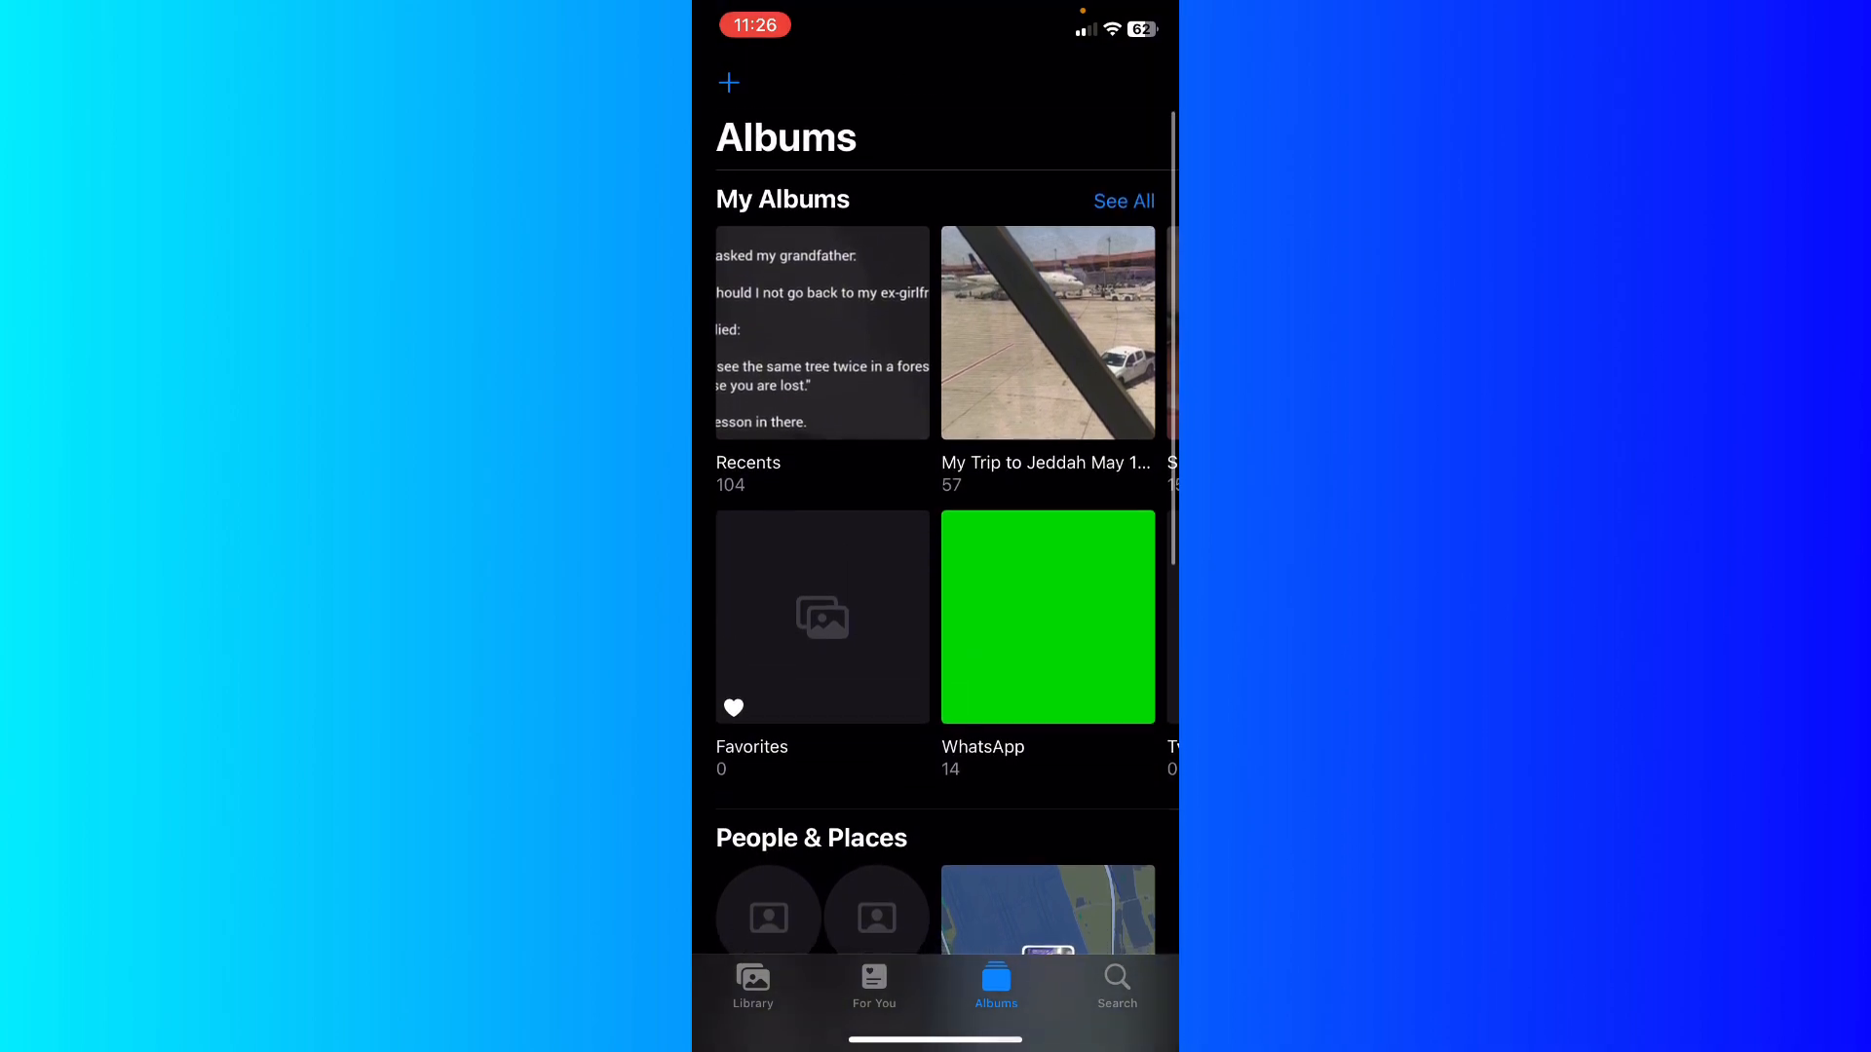
scroll("down", 3)
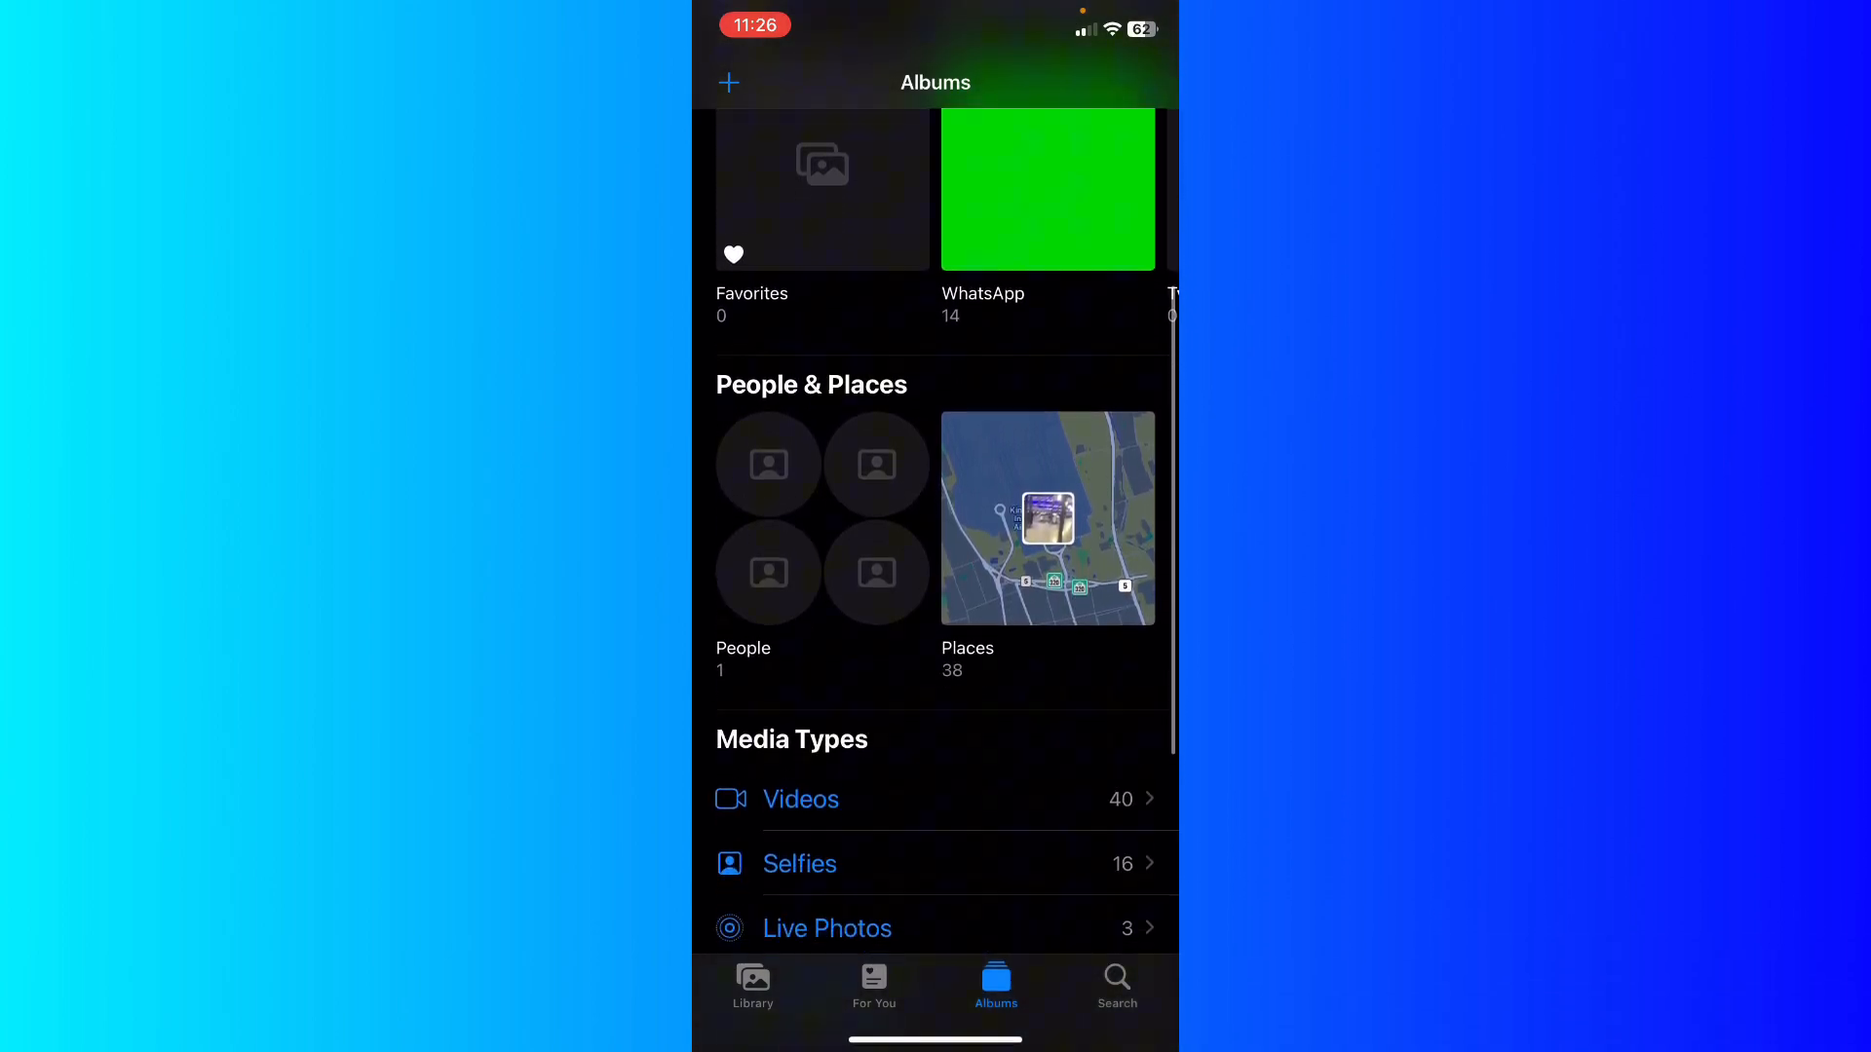
- Scroll to Utilities and open the Hidden album containing the bowling video
scroll("down", 3)
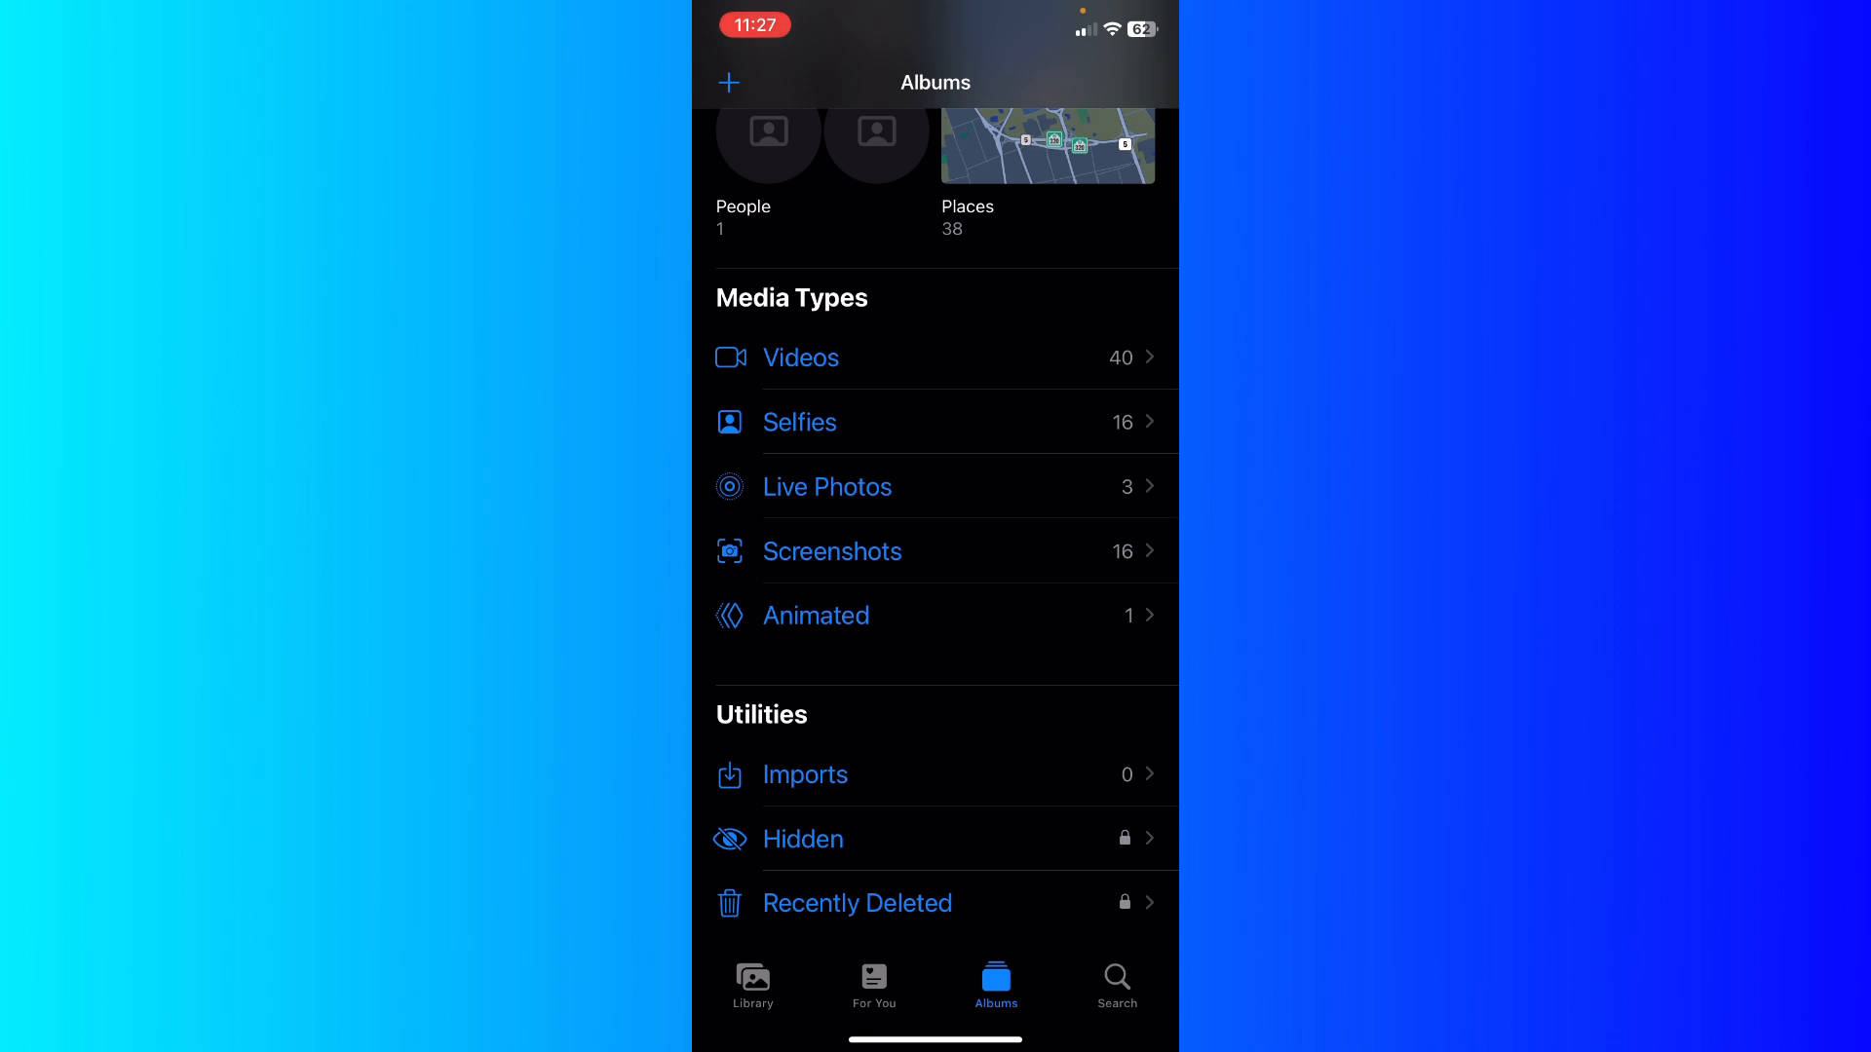
left_click(799, 357)
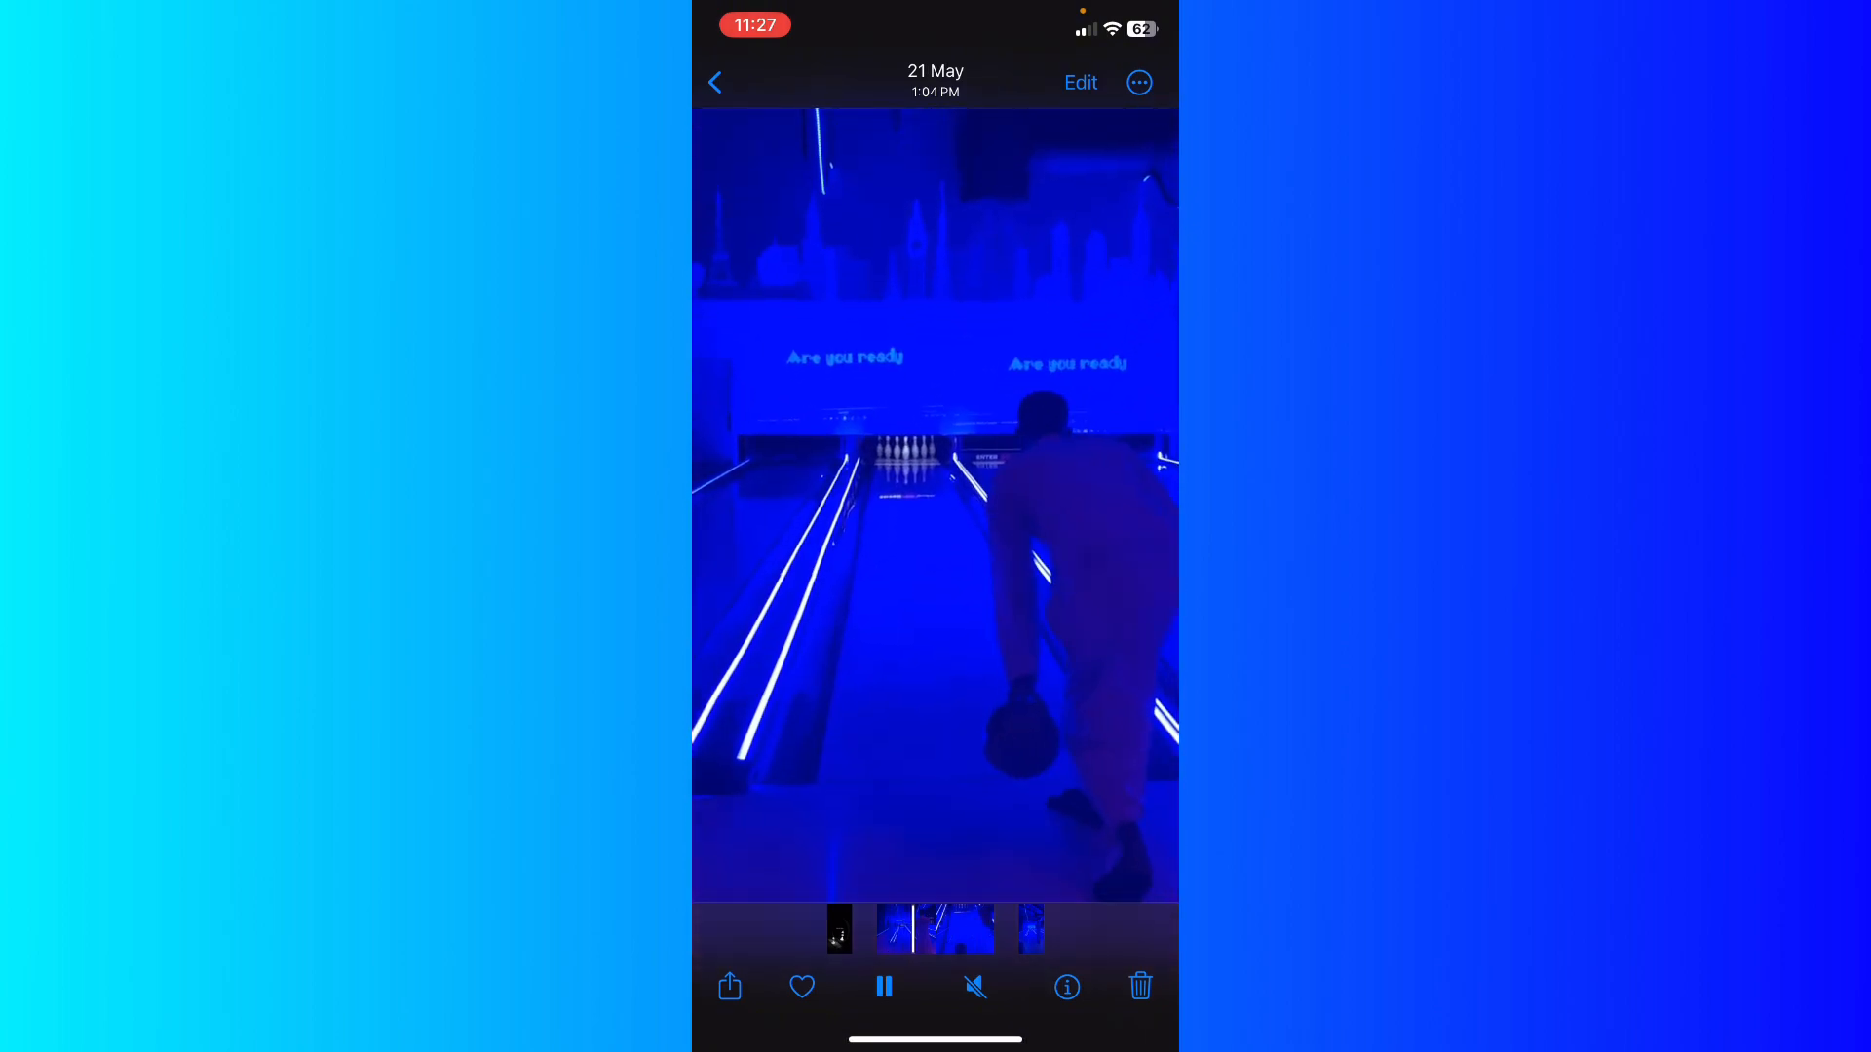